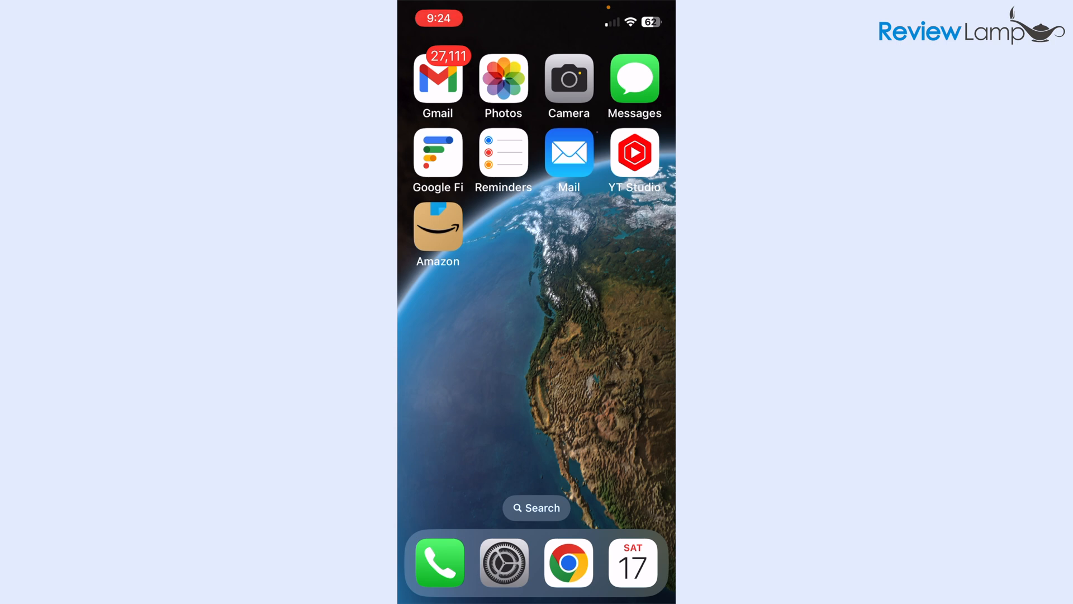
- Find 'hp smart' in the App Store, download it, and launch the installed app
scroll("left", 3)
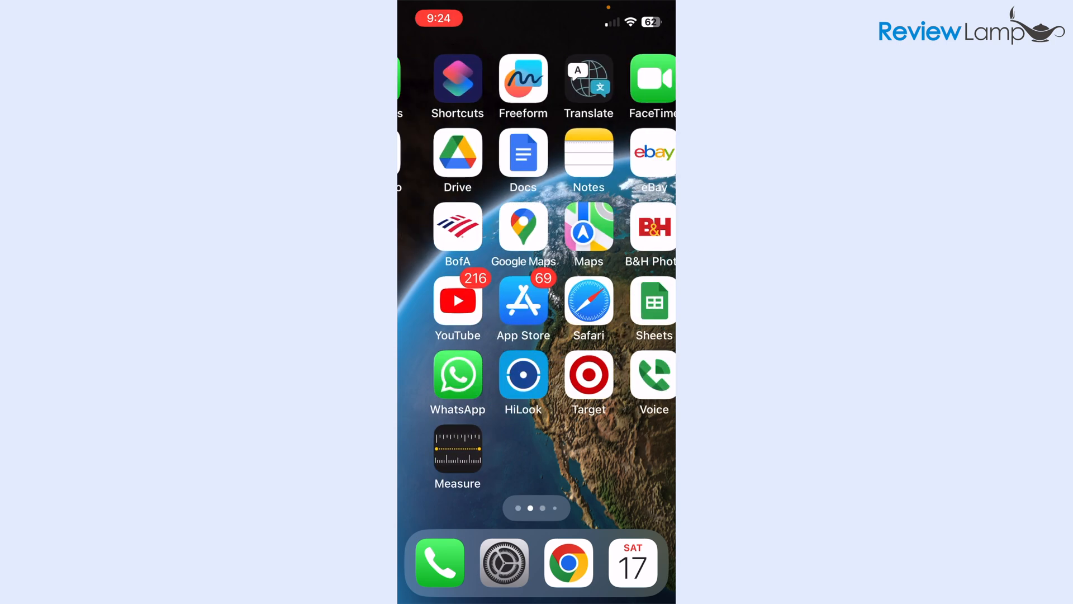
left_click(522, 299)
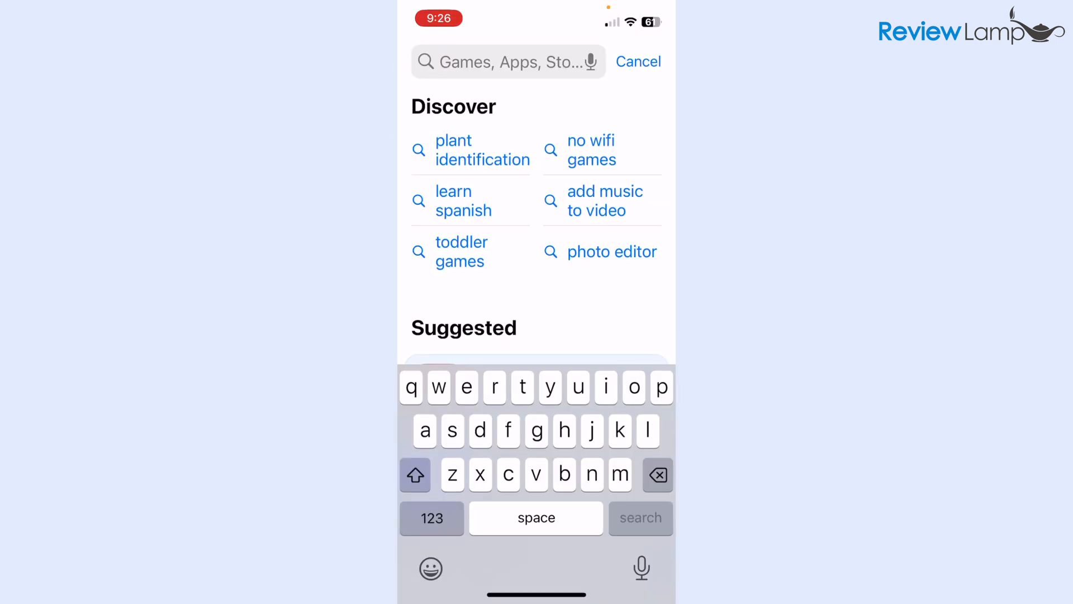
type("hp")
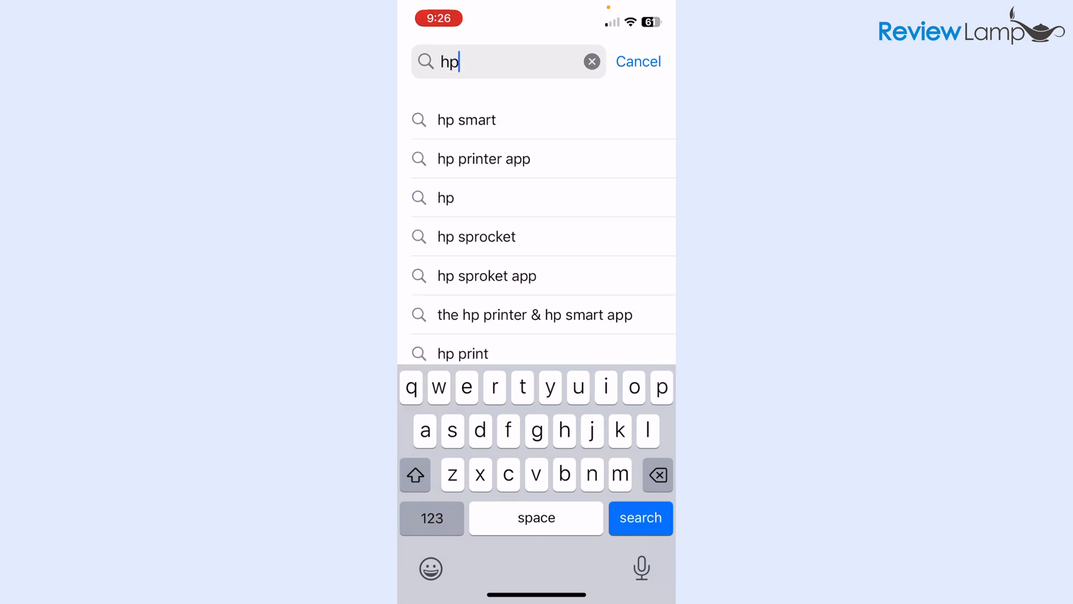
left_click(467, 119)
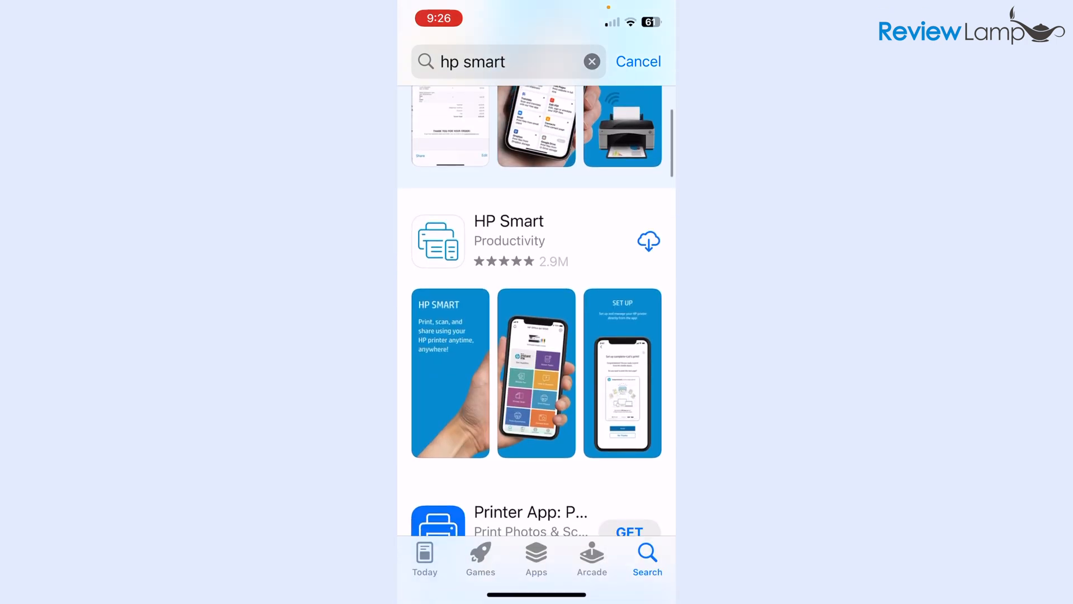
left_click(648, 242)
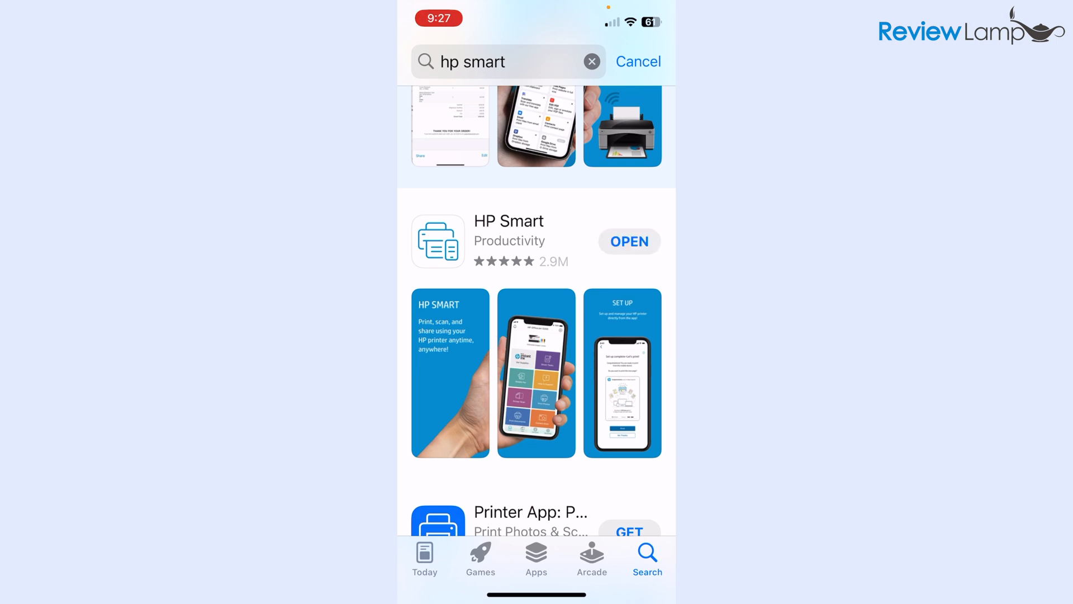
left_click(627, 241)
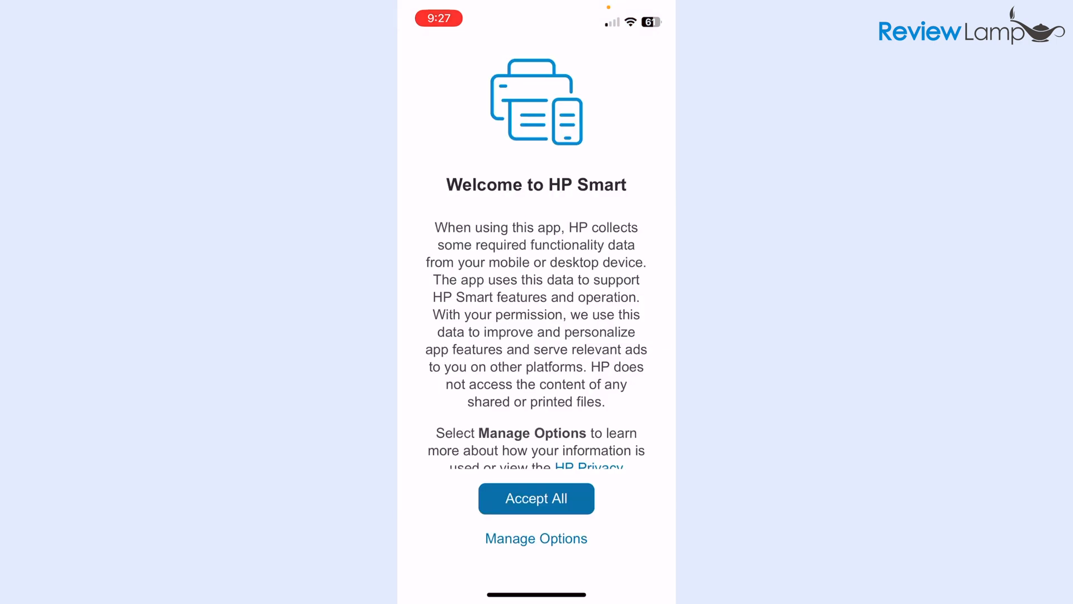
- Accept the welcome consent and answer the advertising tracking permission alert
scroll("down", 3)
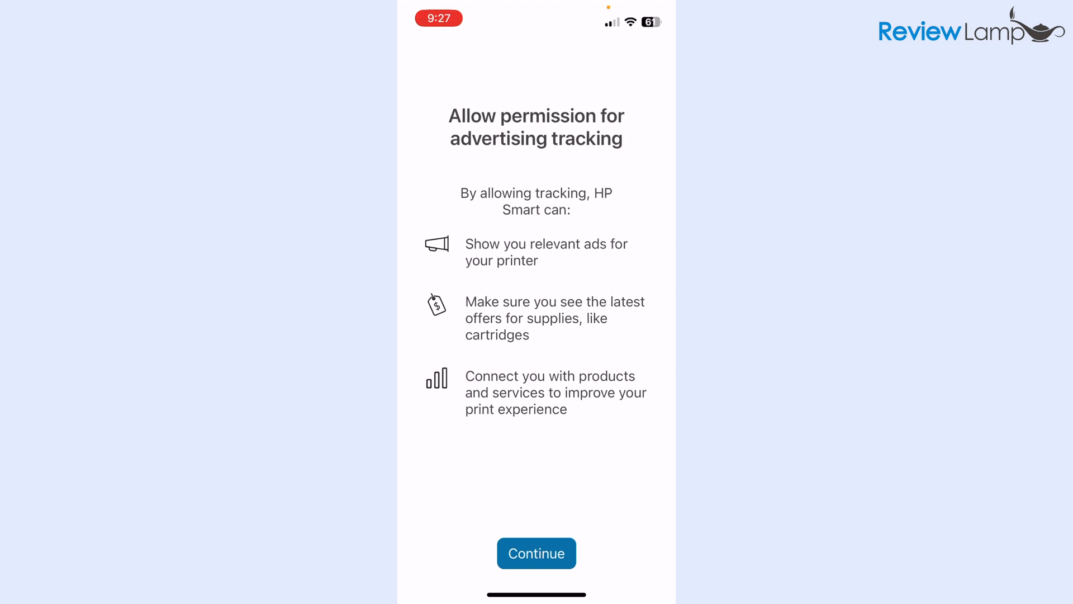
left_click(535, 553)
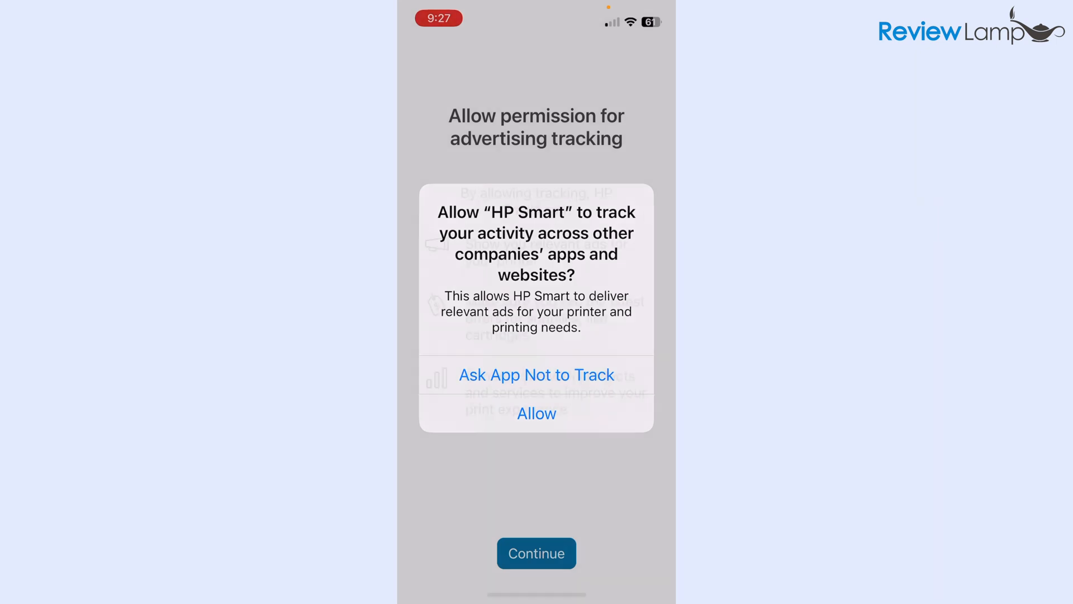
left_click(535, 413)
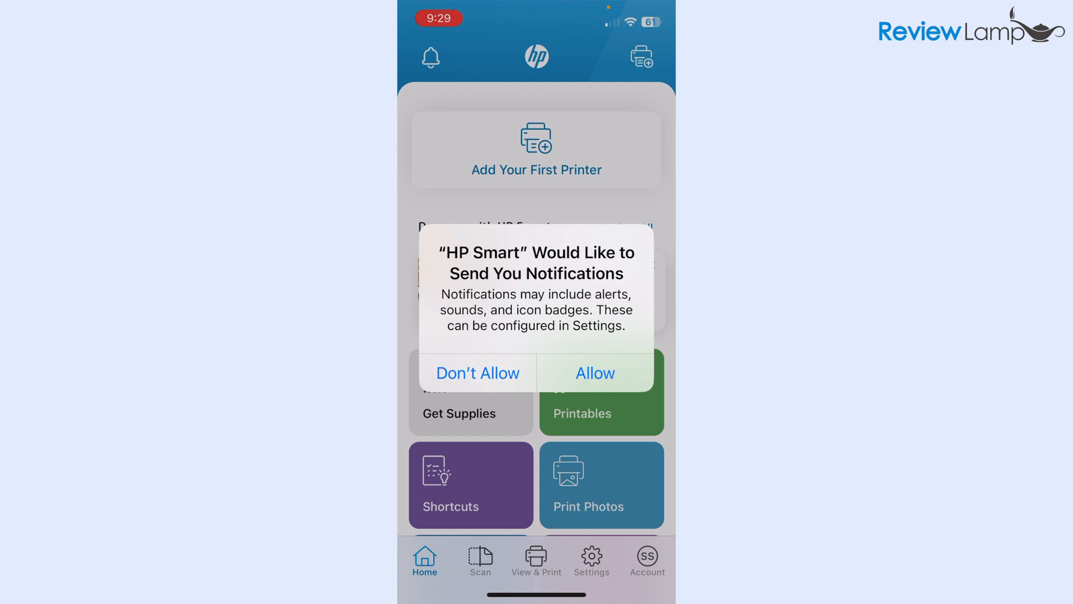
- Answer notification and local network permissions, add a first printer and choose the HP ENVY 6400 series
left_click(595, 374)
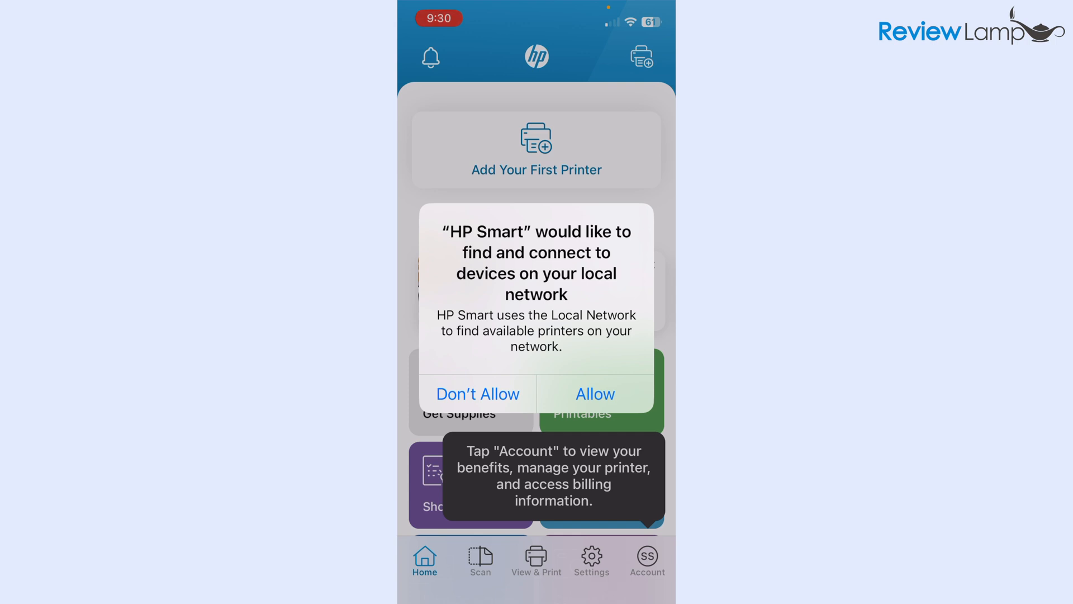
left_click(595, 393)
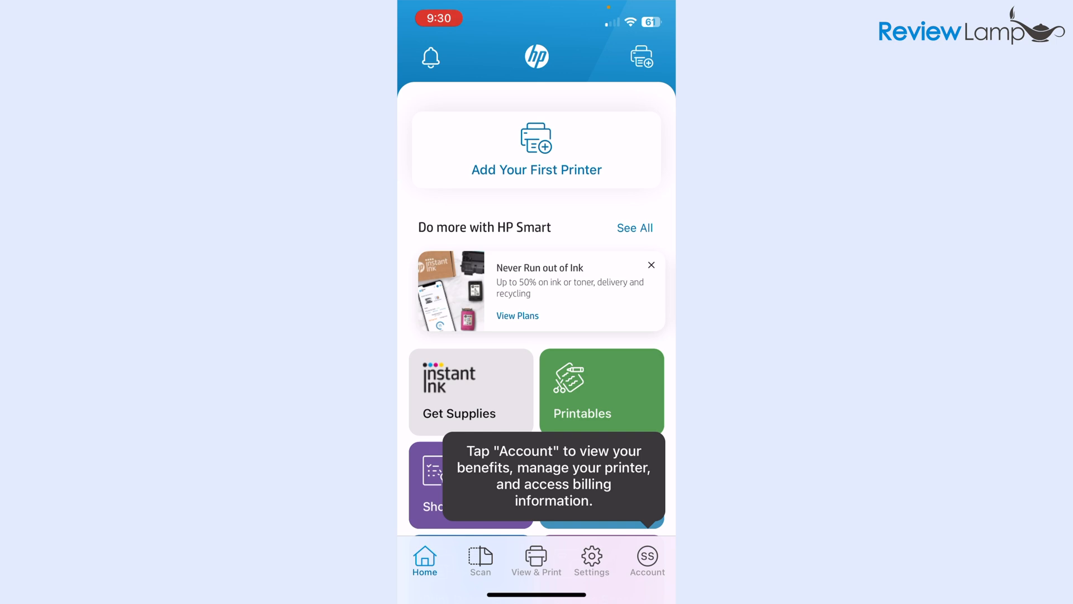
left_click(535, 149)
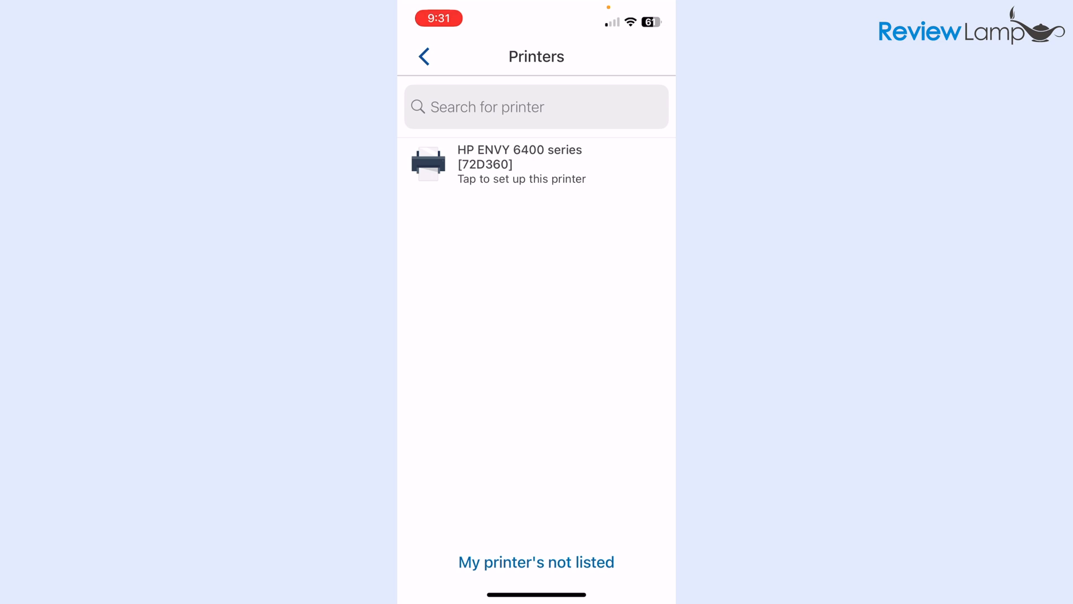
left_click(520, 164)
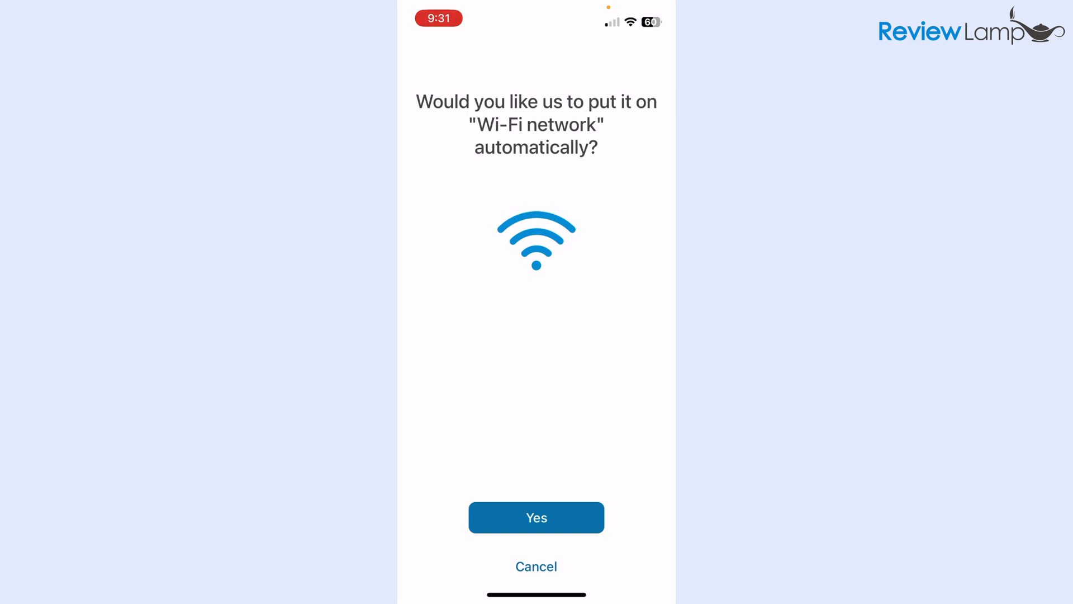
- Agree to automatic Wi-Fi setup and join the HP ENVY 6400 to the Vortex _5G network
left_click(536, 516)
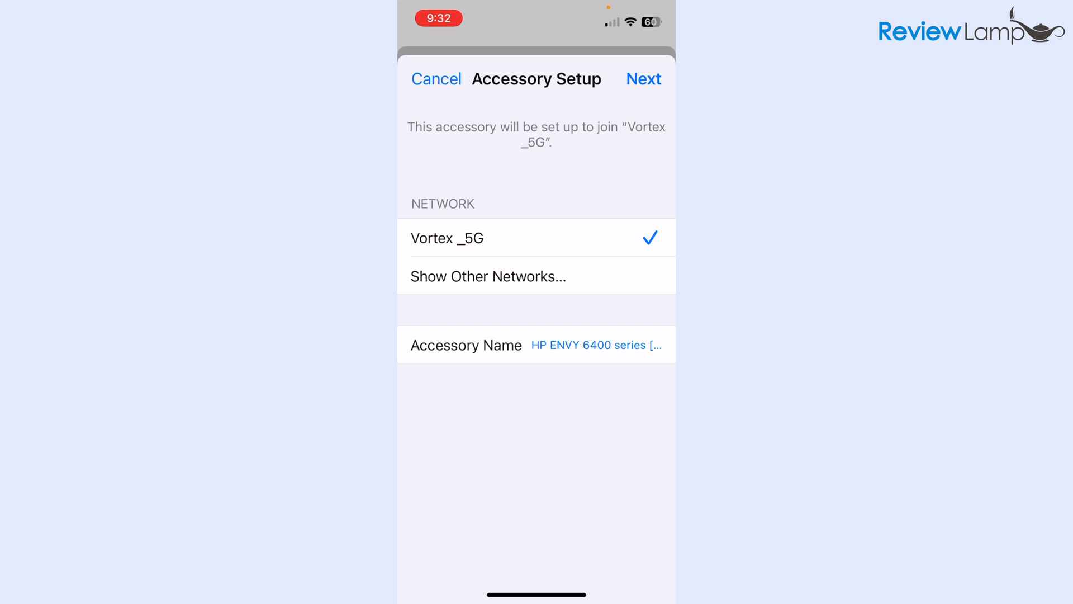
left_click(643, 78)
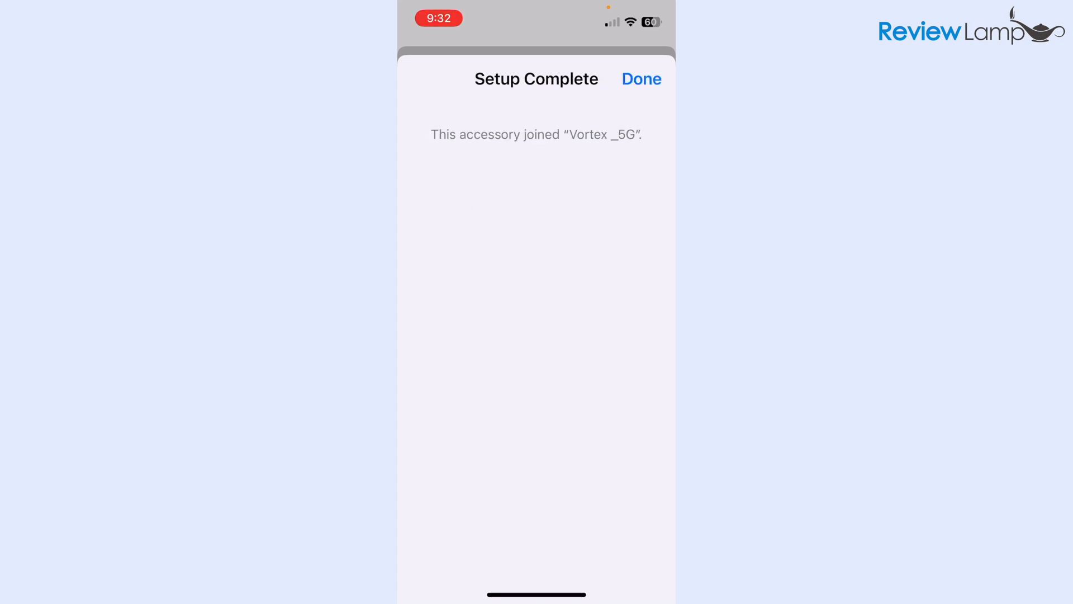
left_click(640, 78)
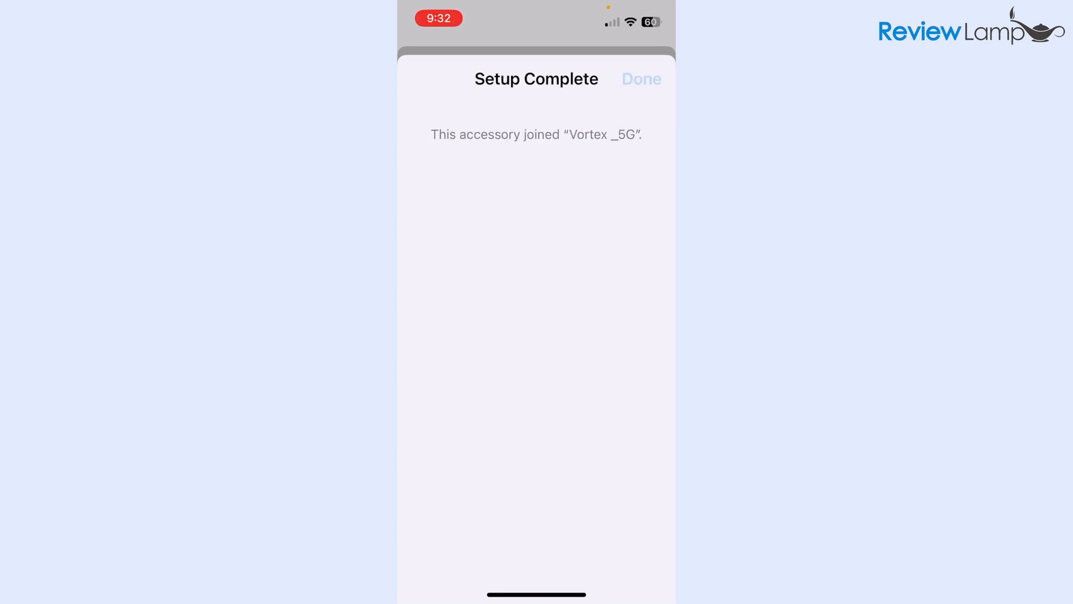
left_click(640, 78)
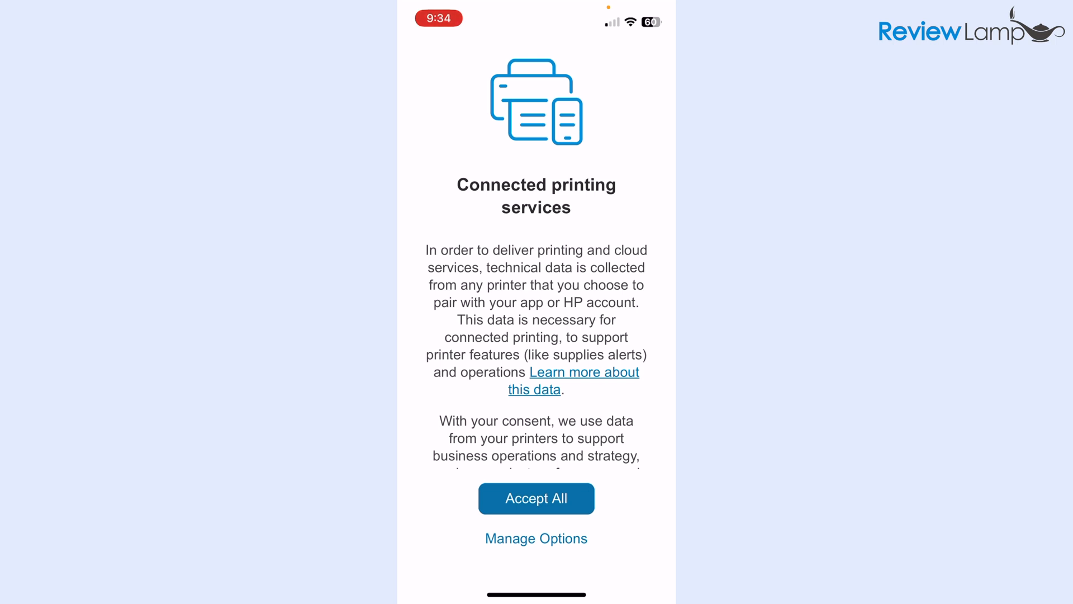
- Accept the connected printing services terms and decline the HP+ activation offer
left_click(536, 499)
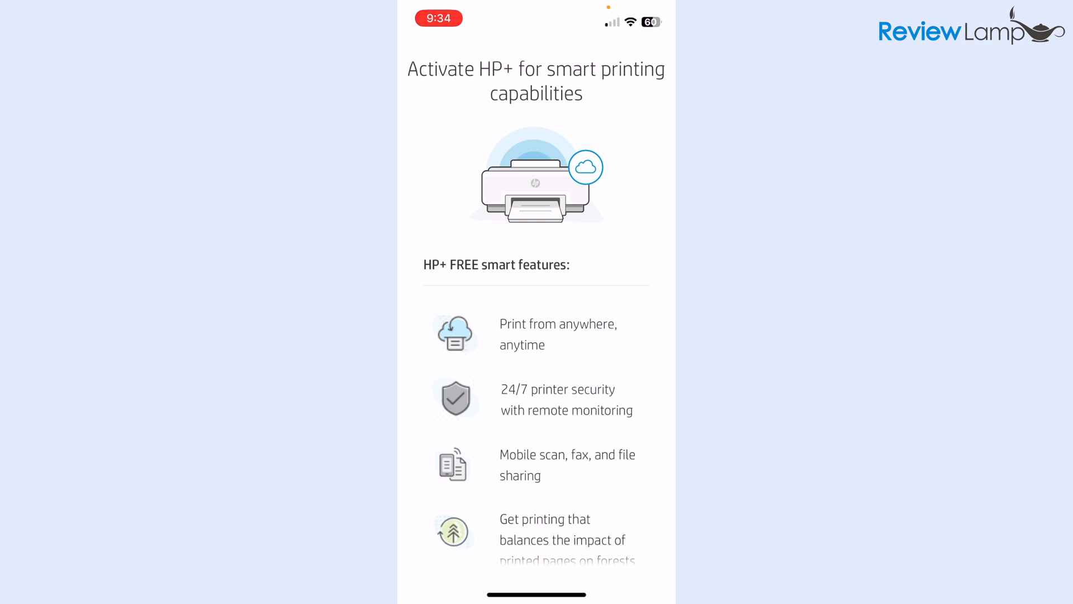
scroll("up", 3)
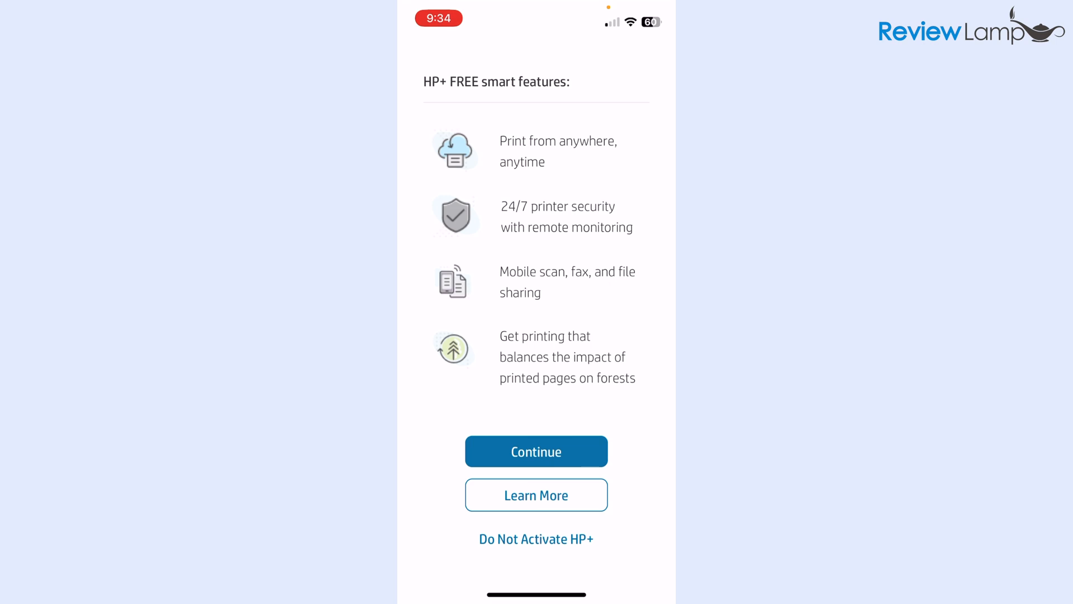
left_click(535, 538)
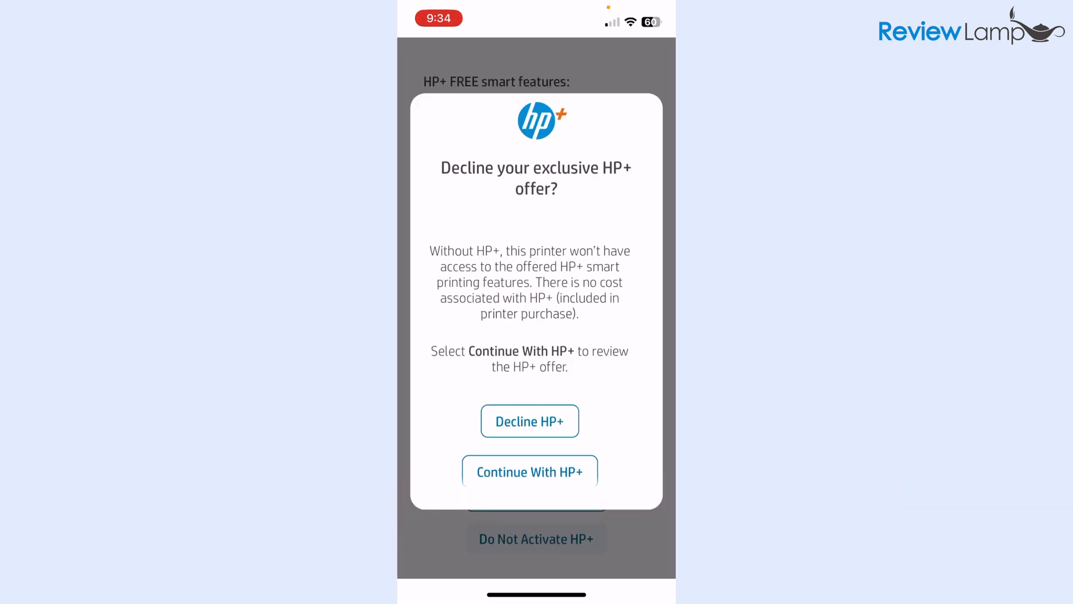
left_click(529, 420)
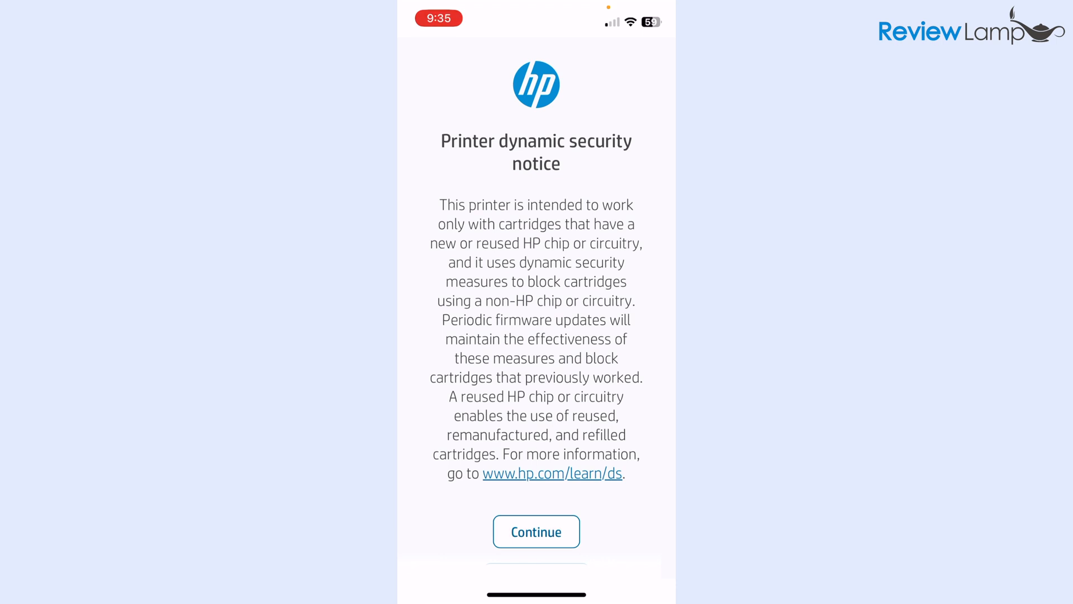
- Acknowledge the security notice and skip the Instant Ink delivery trial
left_click(535, 532)
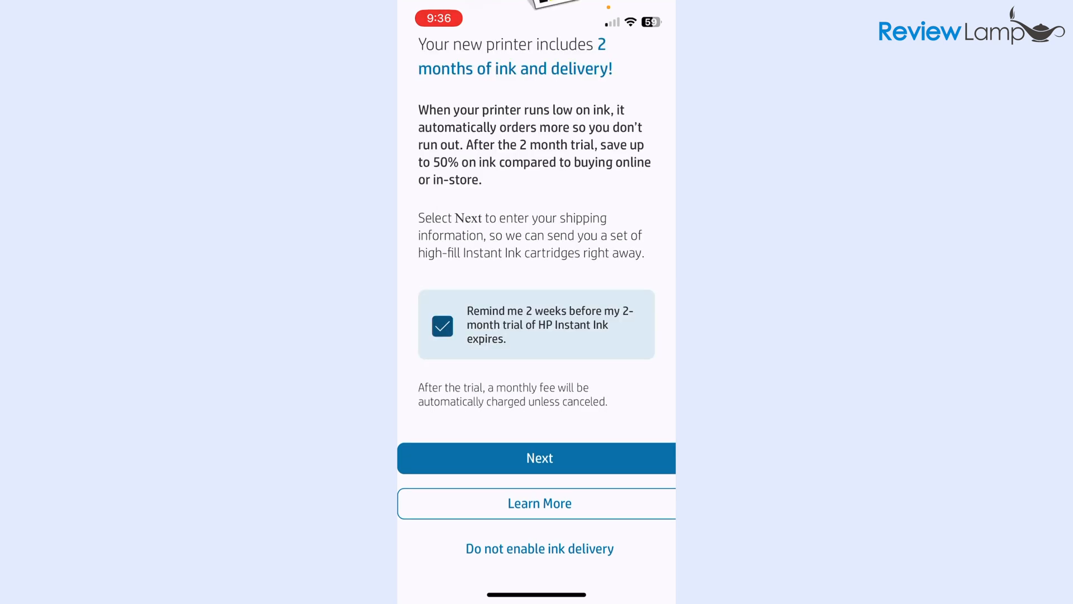
left_click(539, 548)
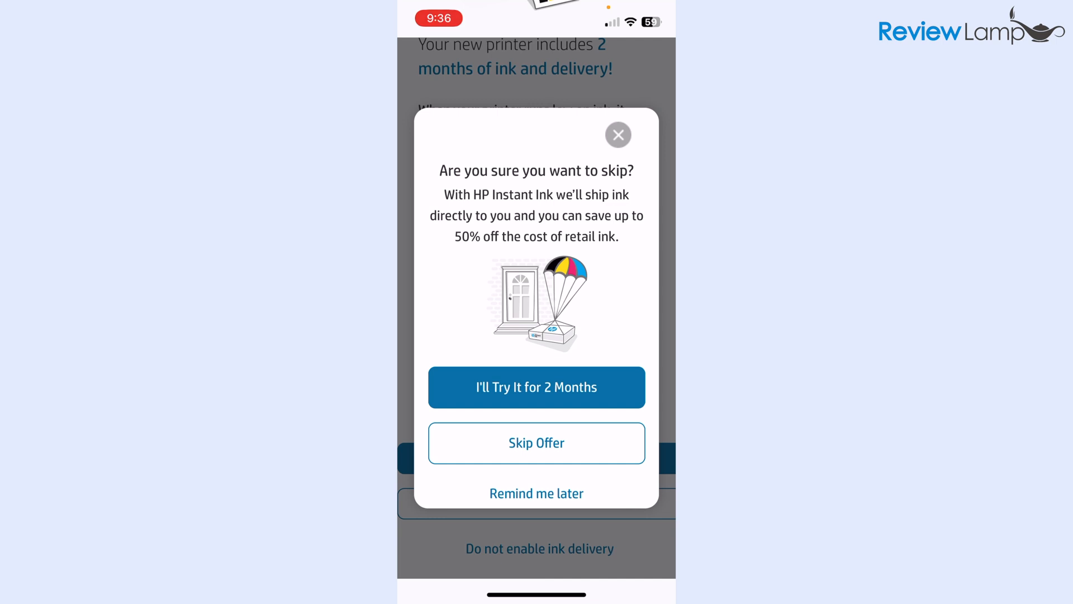
left_click(535, 443)
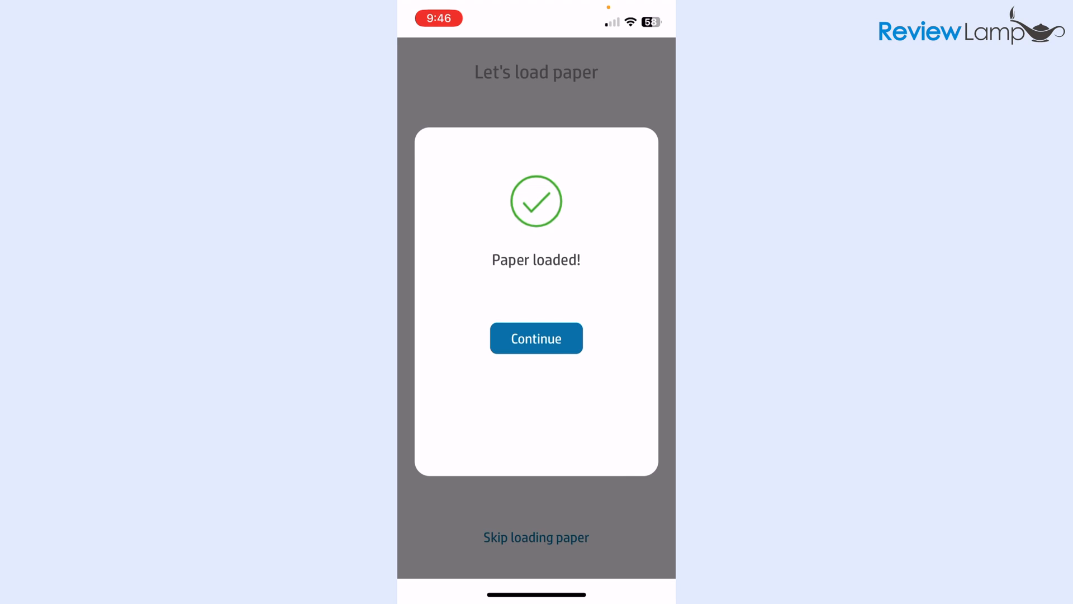
- Confirm paper is loaded, print the alignment page and continue once alignment completes
left_click(535, 338)
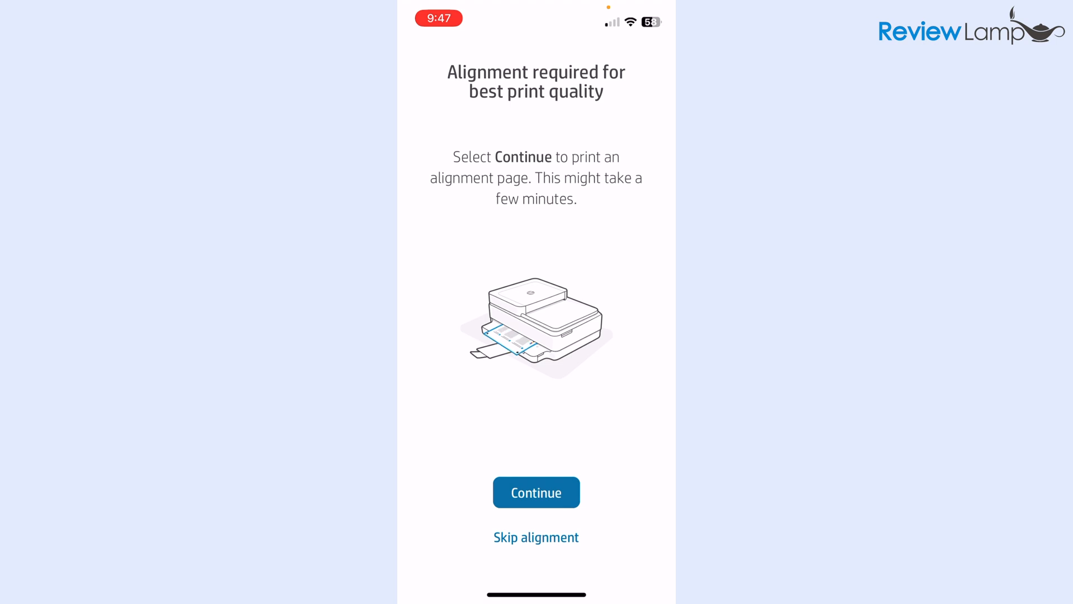
left_click(536, 492)
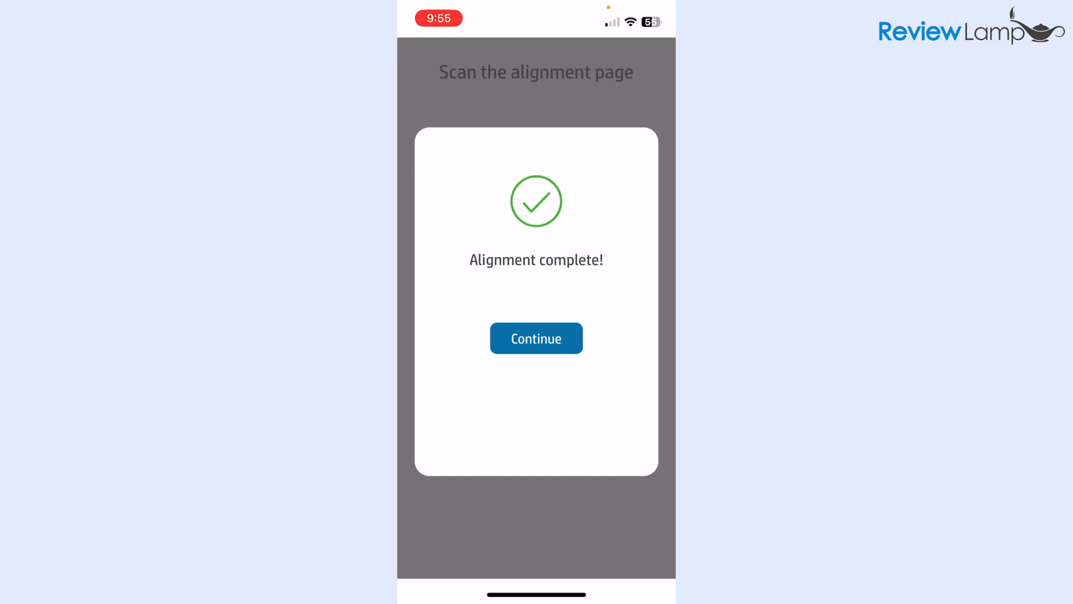
left_click(535, 338)
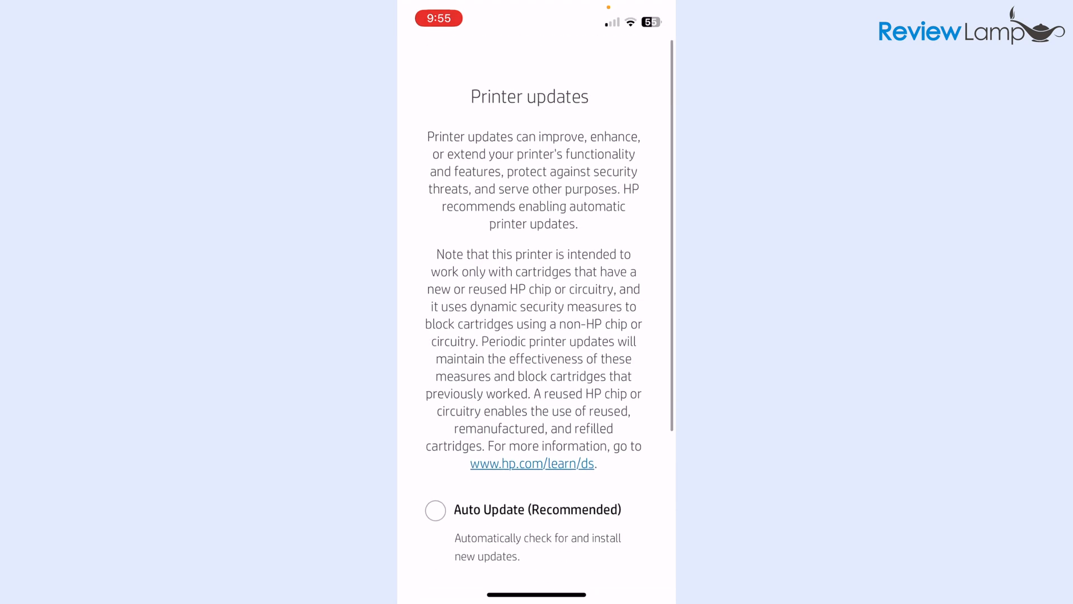
- Choose Auto Update (Recommended) for the printer and apply it
scroll("down", 3)
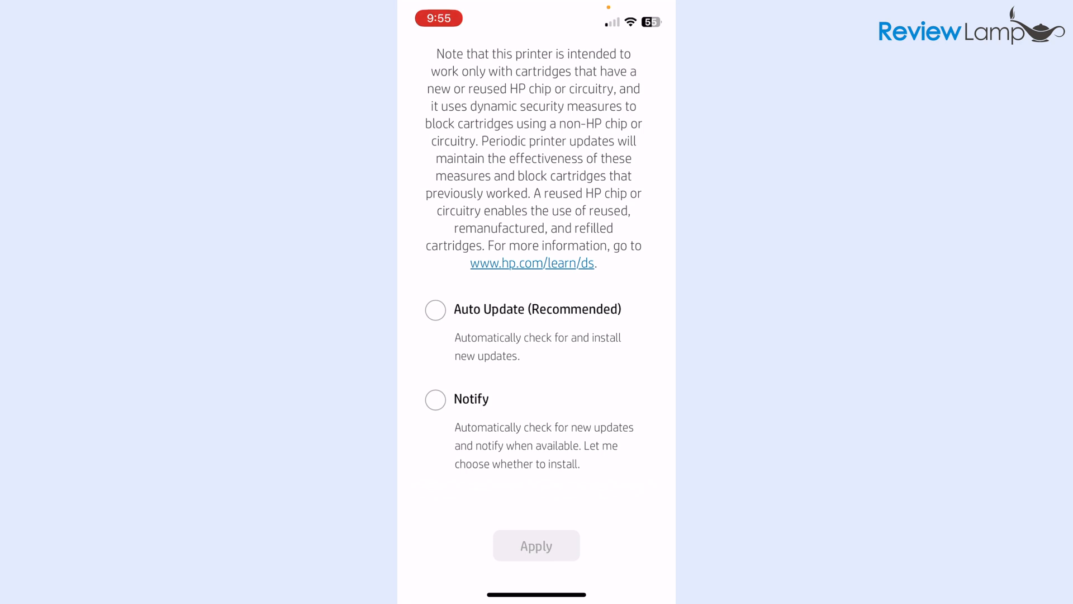
left_click(435, 310)
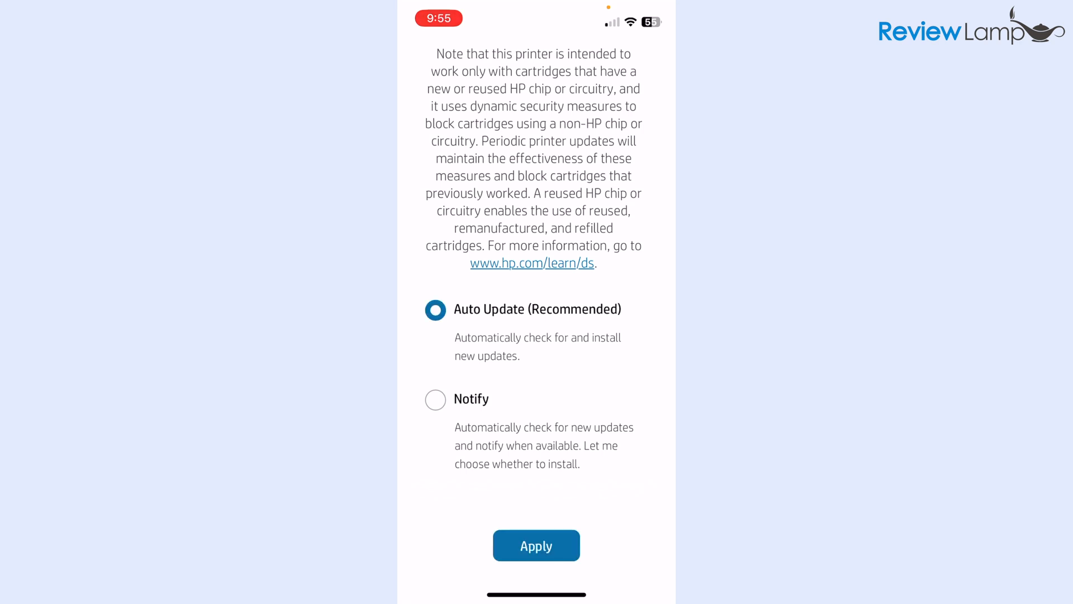
left_click(535, 545)
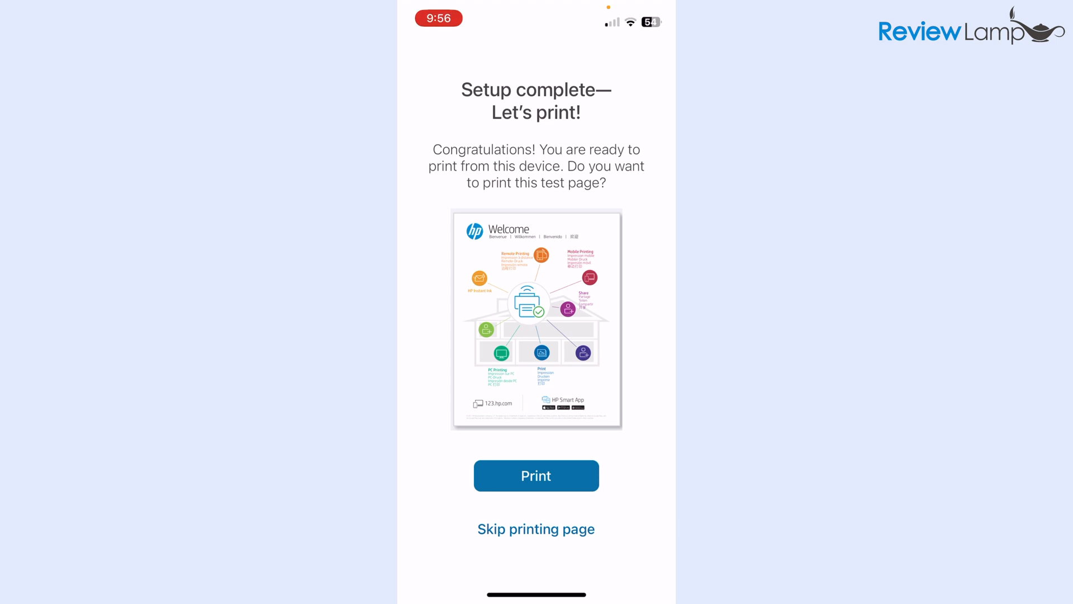
- Skip the test page and the download link, confirm, and finish with All Done to the home screen
left_click(535, 529)
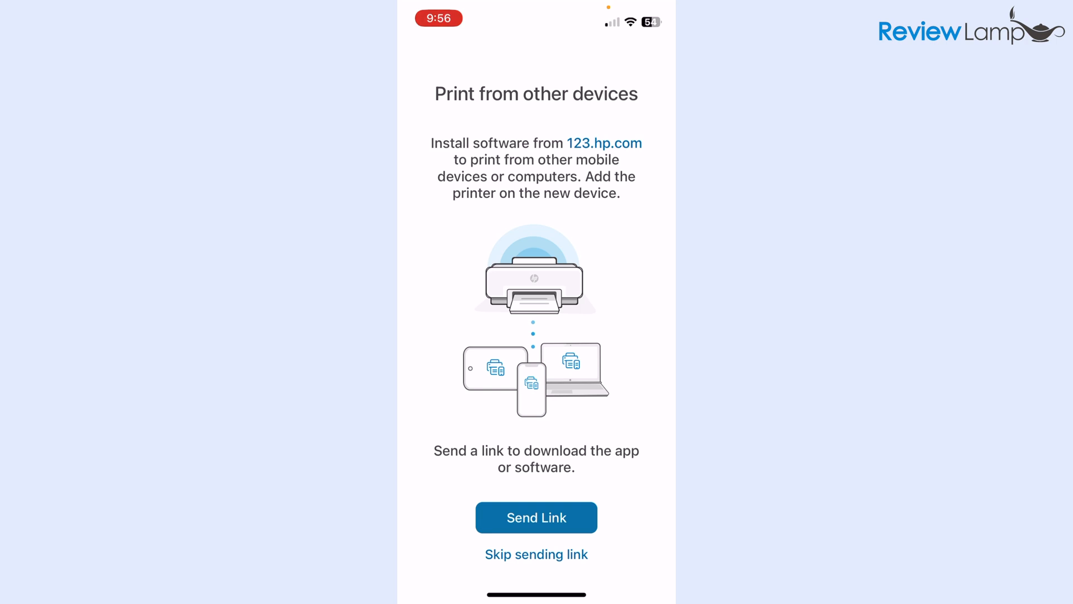
left_click(537, 555)
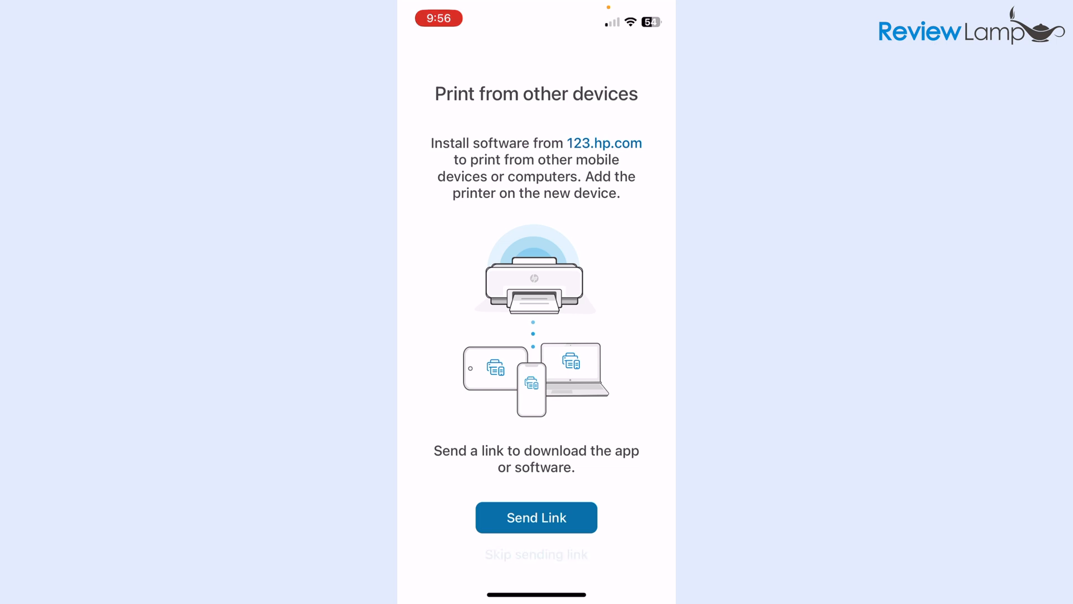
left_click(536, 554)
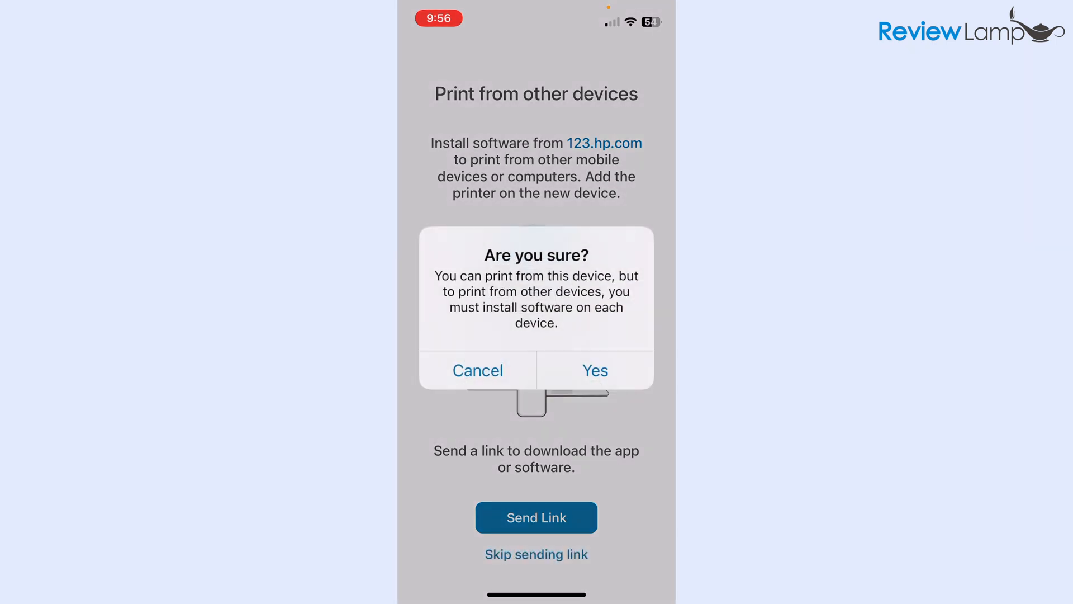
left_click(594, 370)
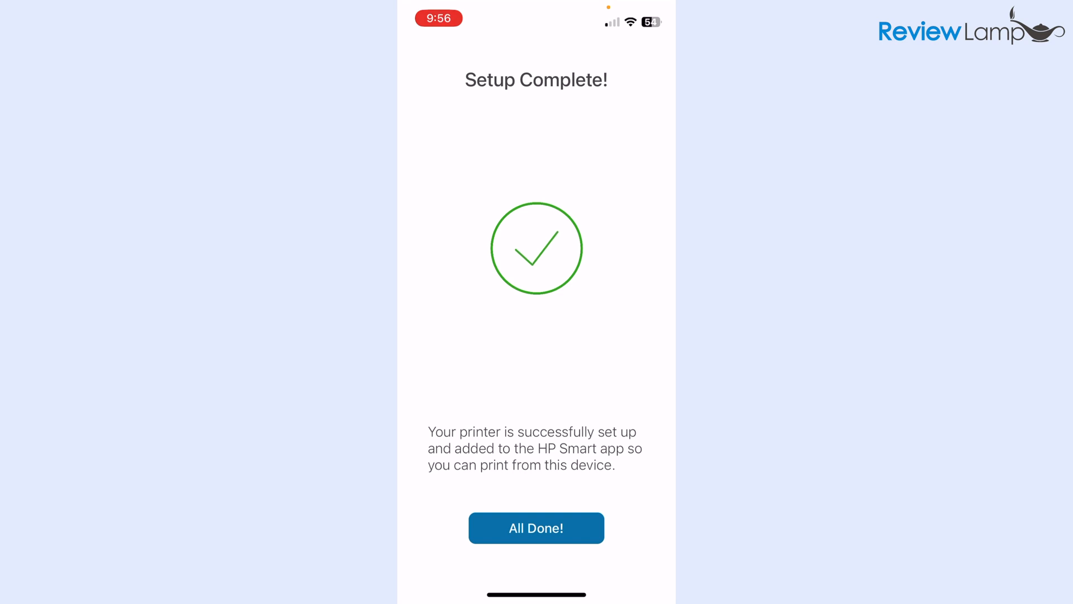
left_click(535, 527)
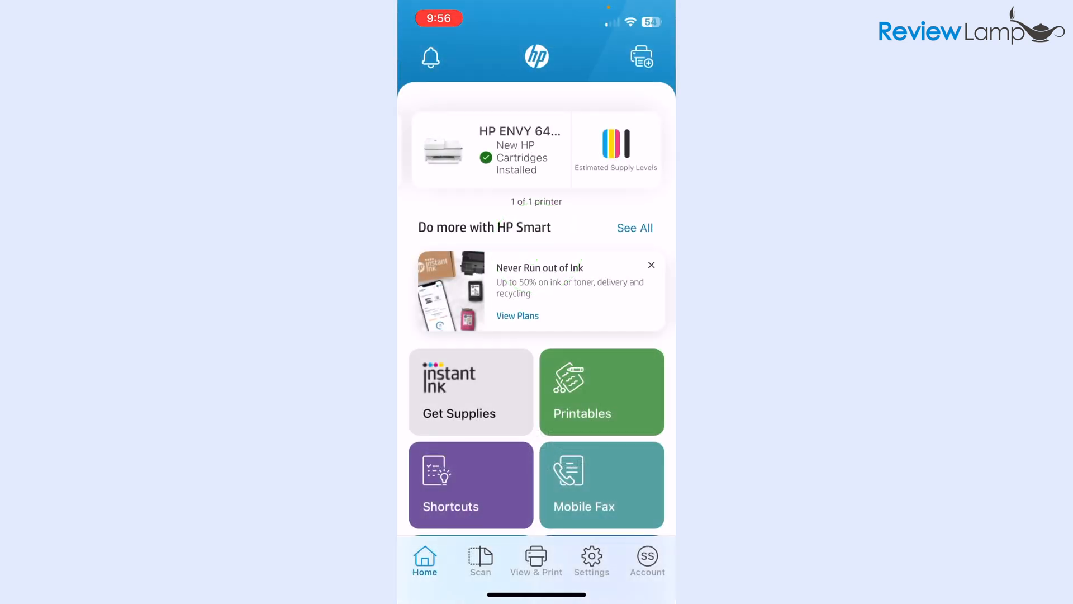